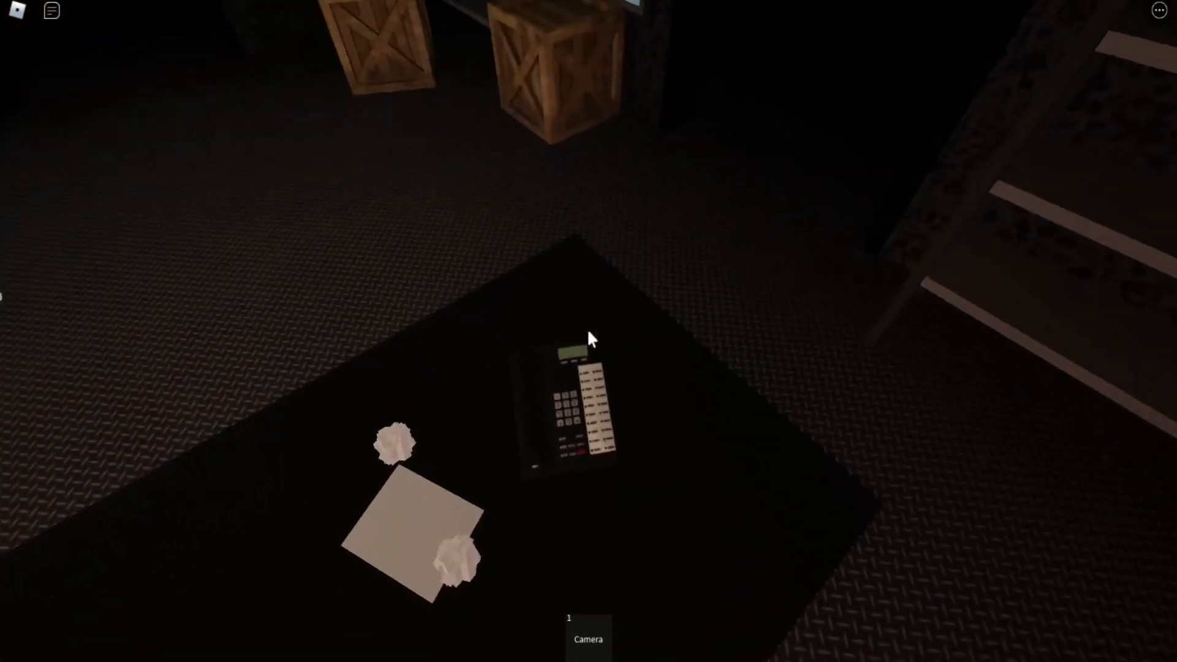
mouse_move(589, 339)
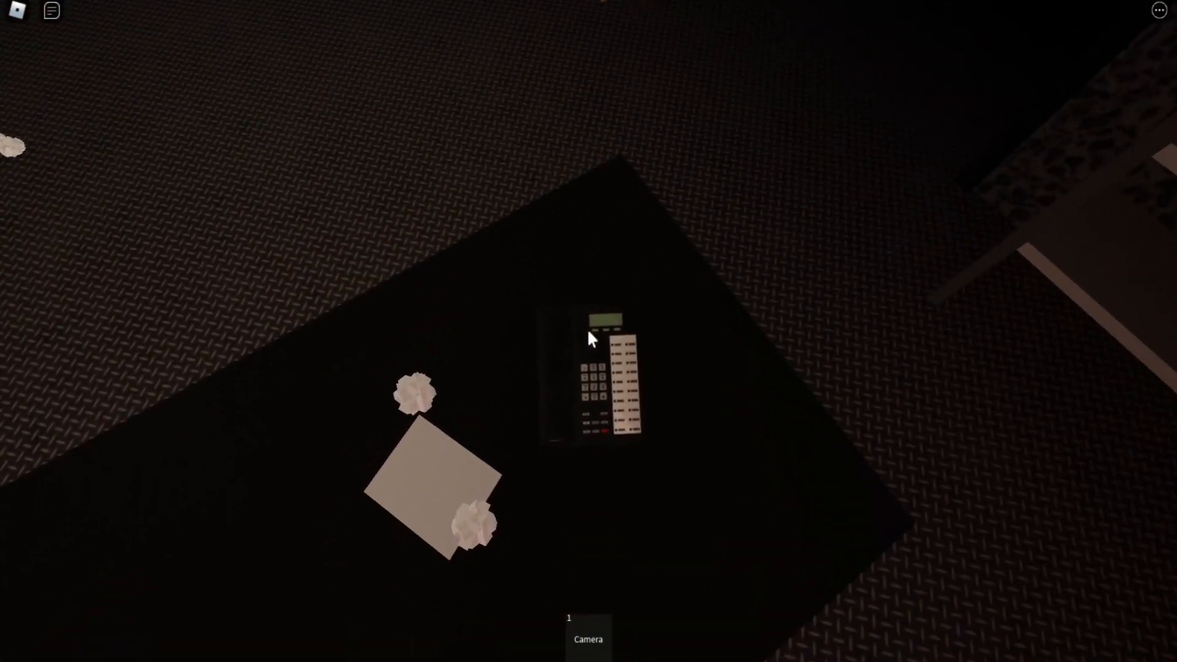